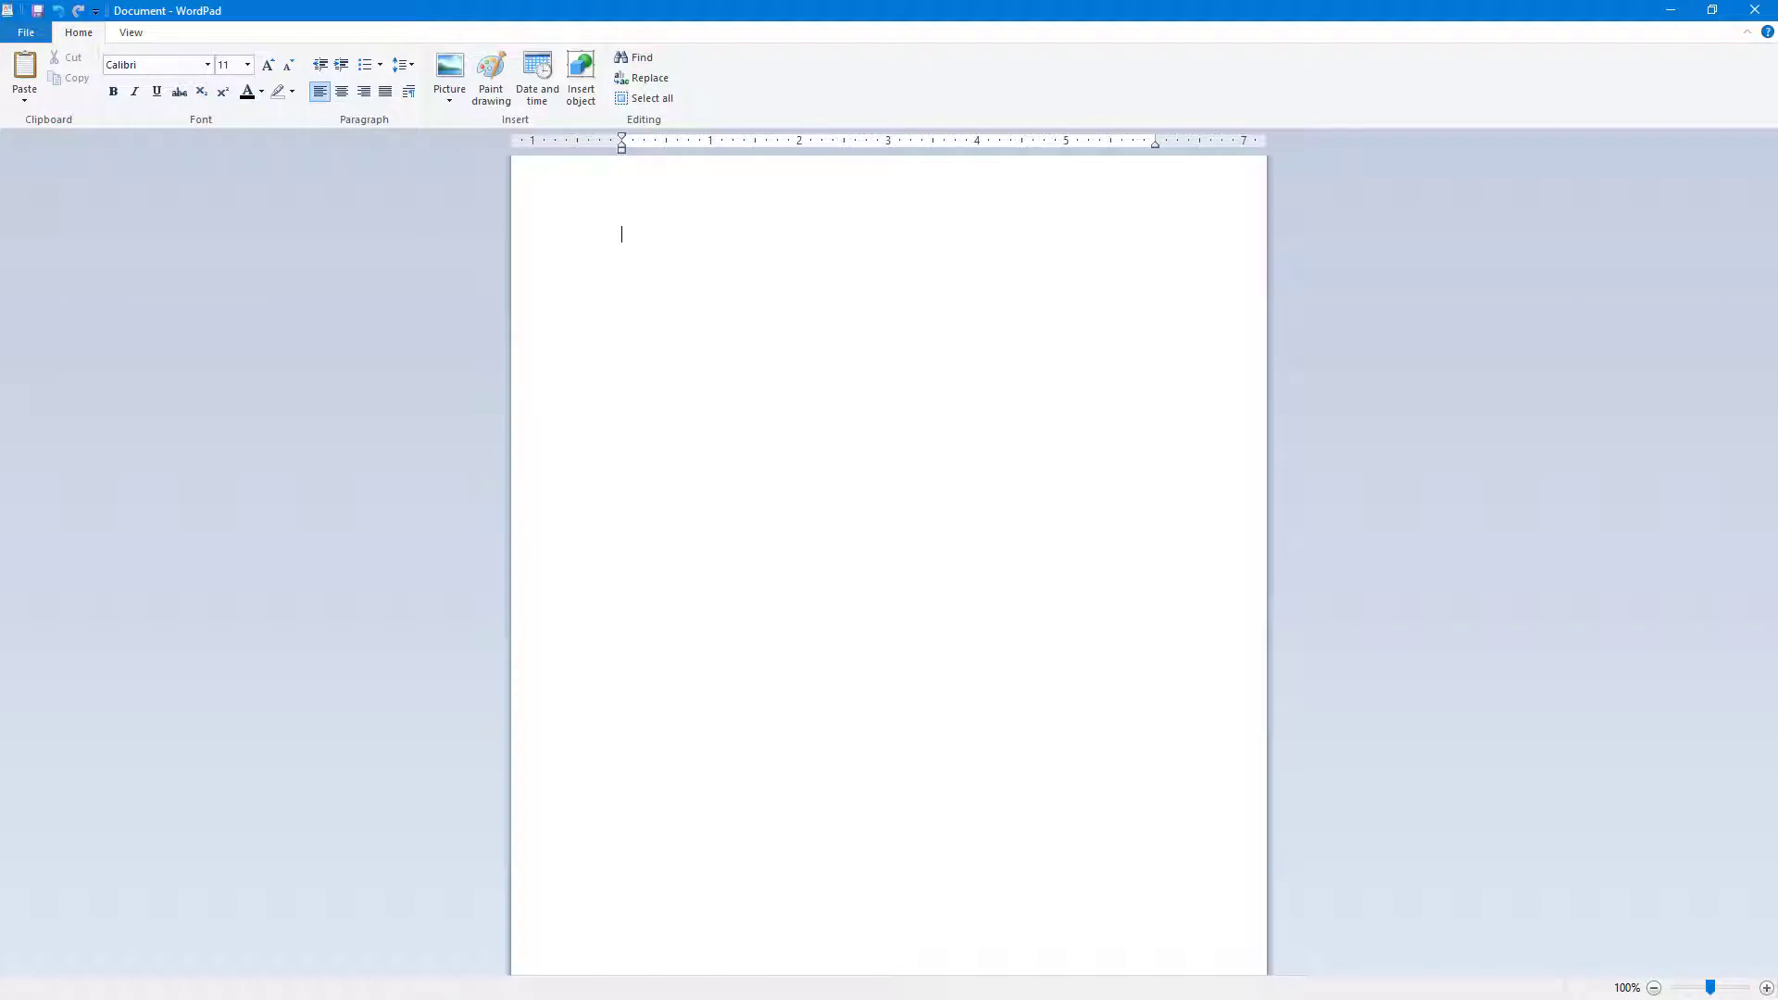
pyautogui.moveTo(518, 209)
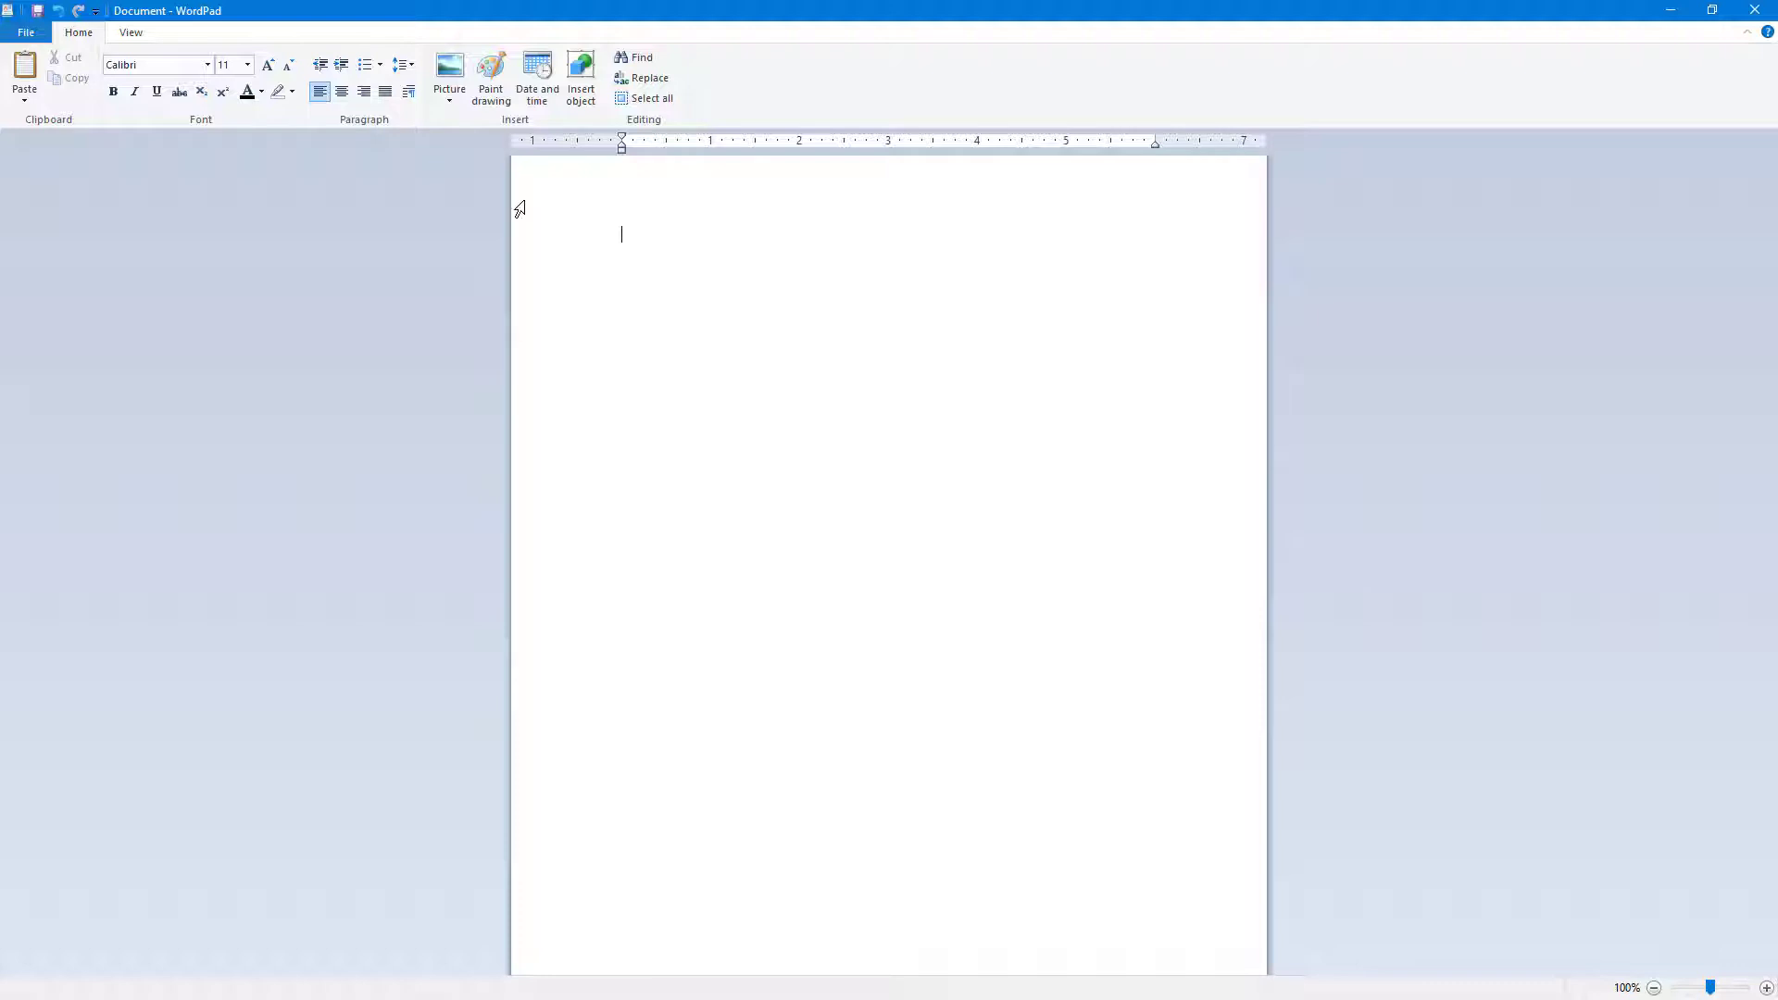
pyautogui.moveTo(489, 76)
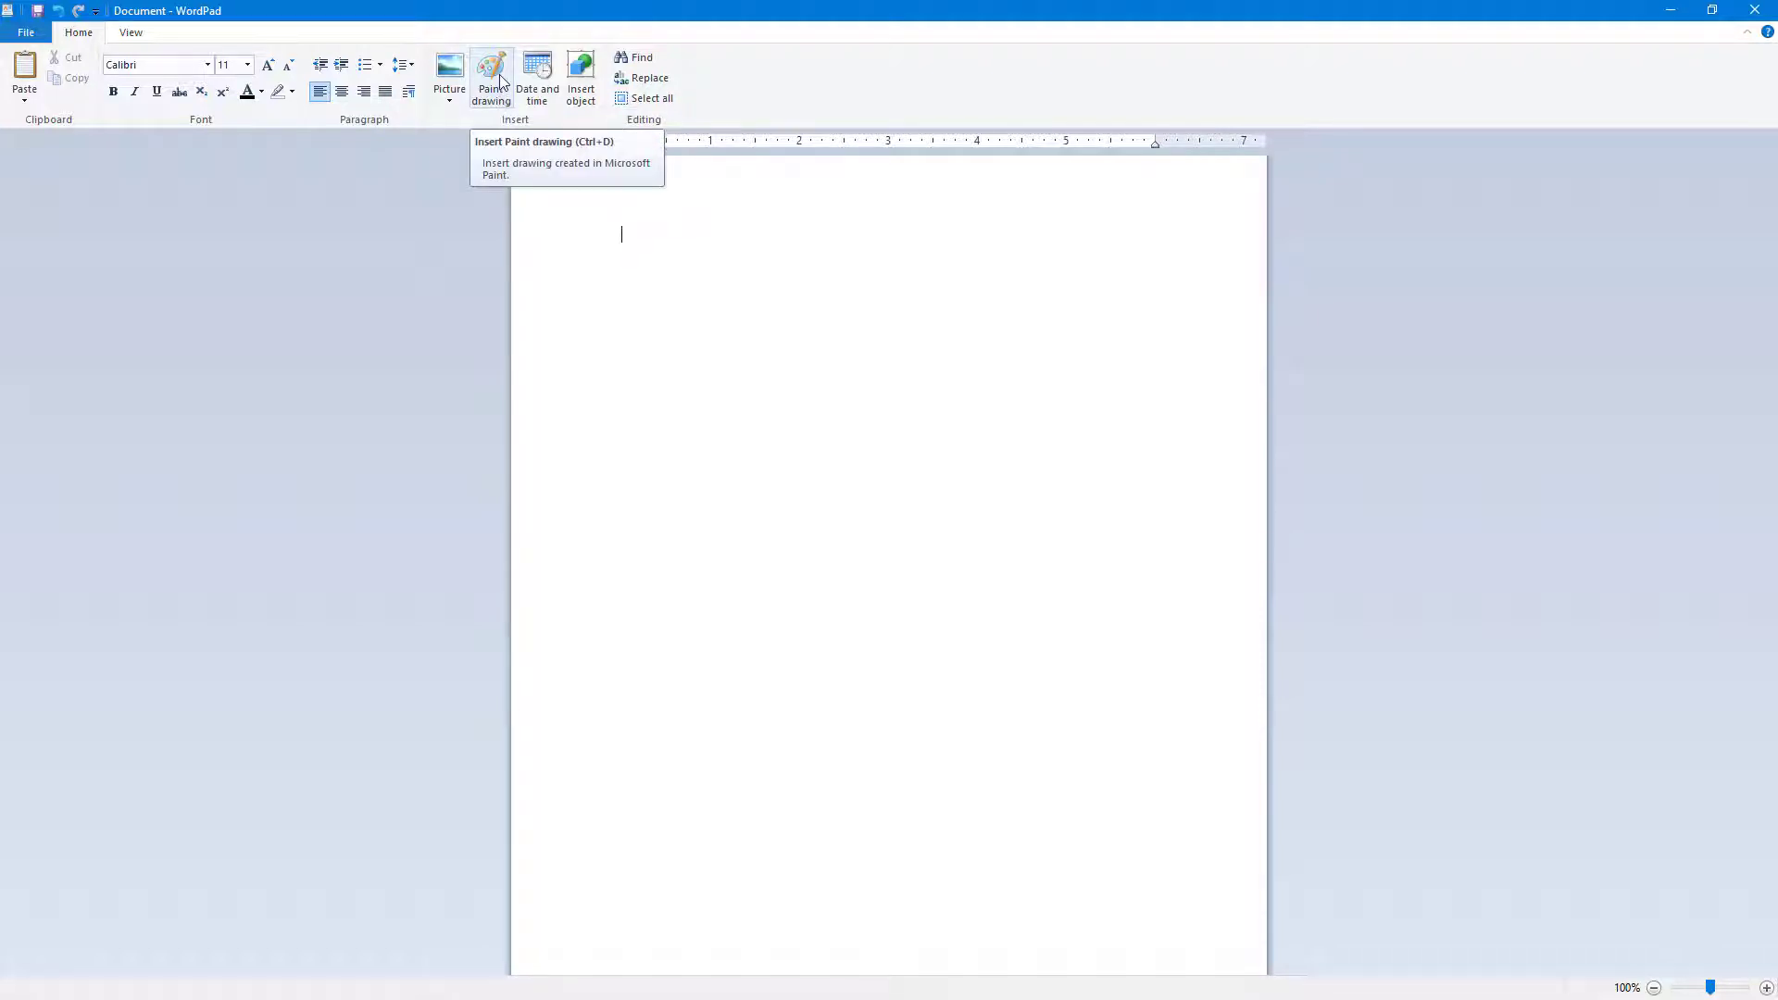
# Insert a Paint drawing, enlarge its canvas, and draw black scribbles with a red hexagon.
pyautogui.click(491, 78)
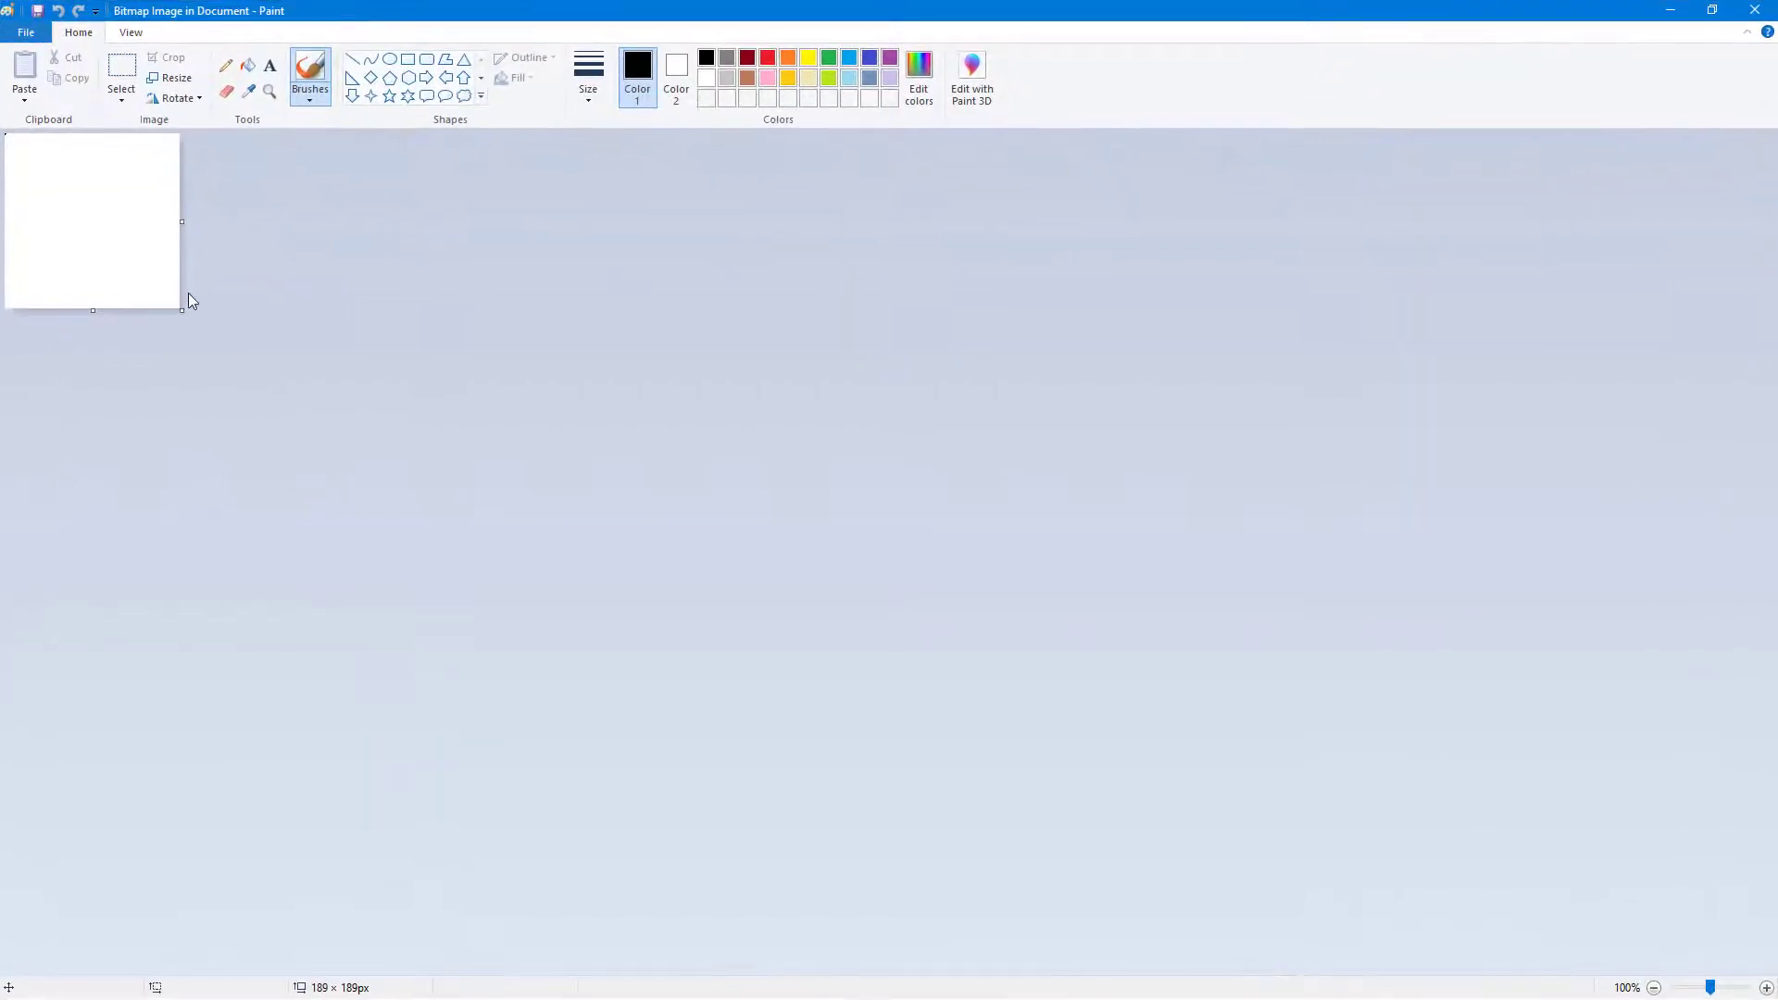
pyautogui.moveTo(182, 309); pyautogui.dragTo(418, 454)
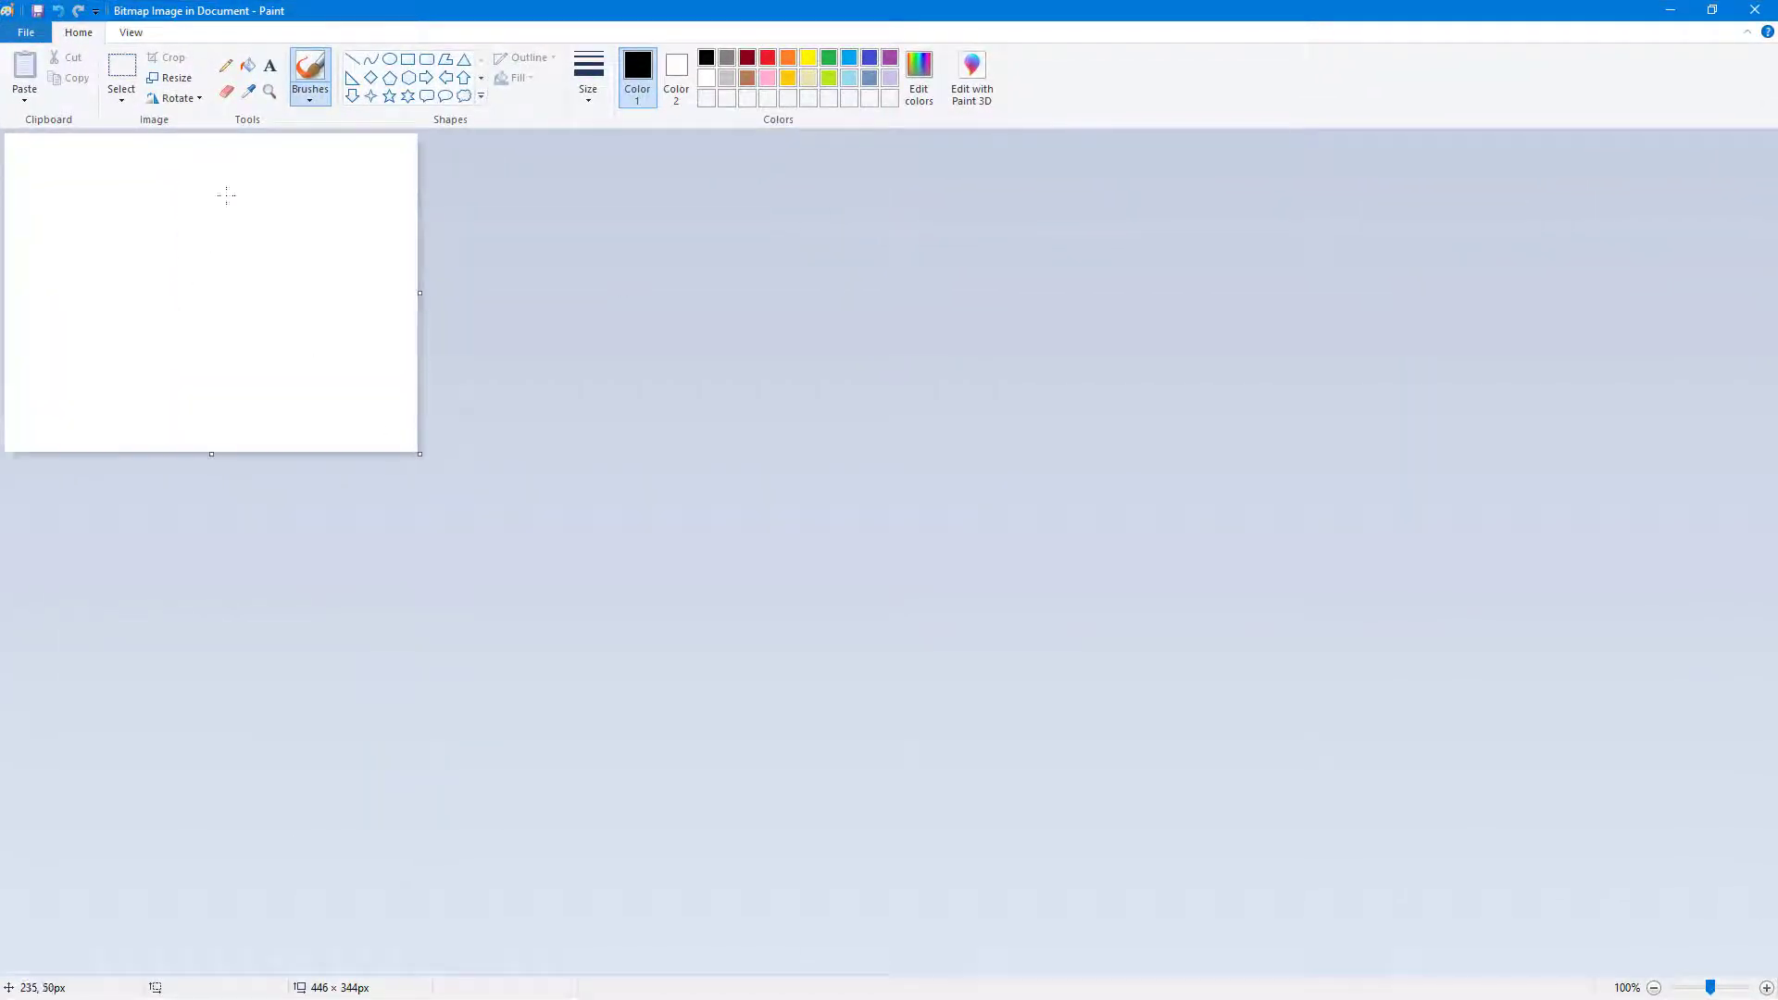
pyautogui.moveTo(226, 193); pyautogui.dragTo(226, 448)
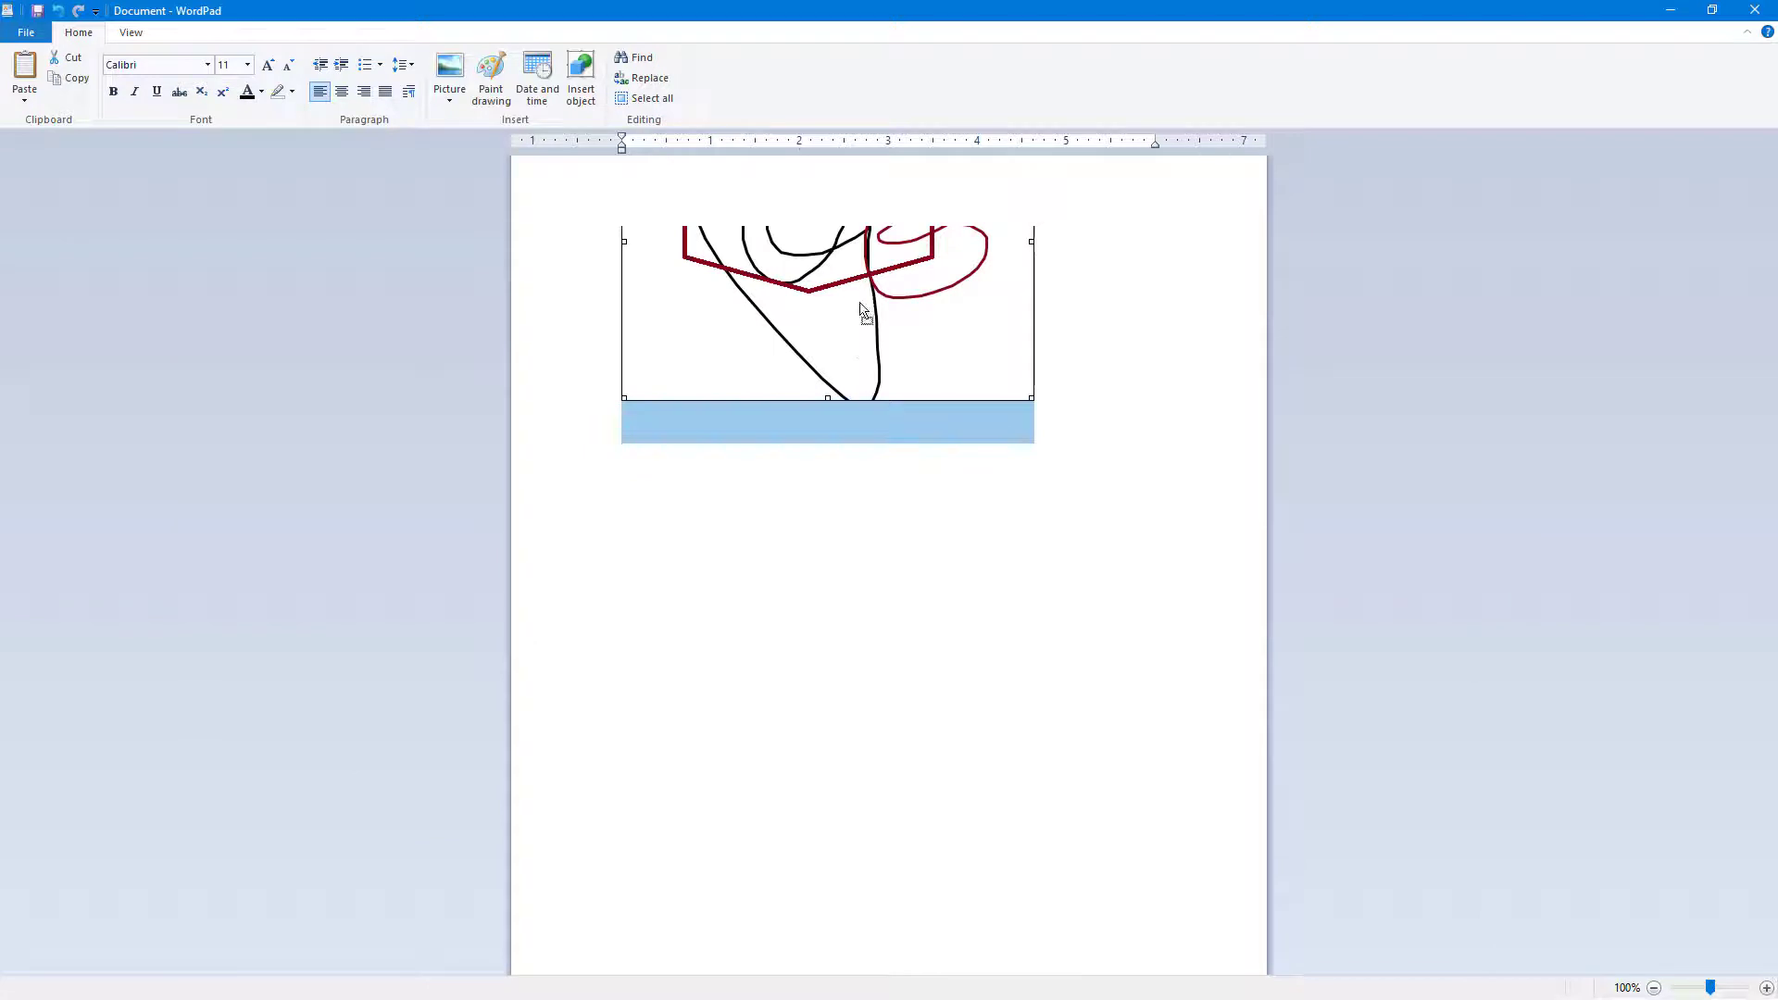
pyautogui.click(947, 596)
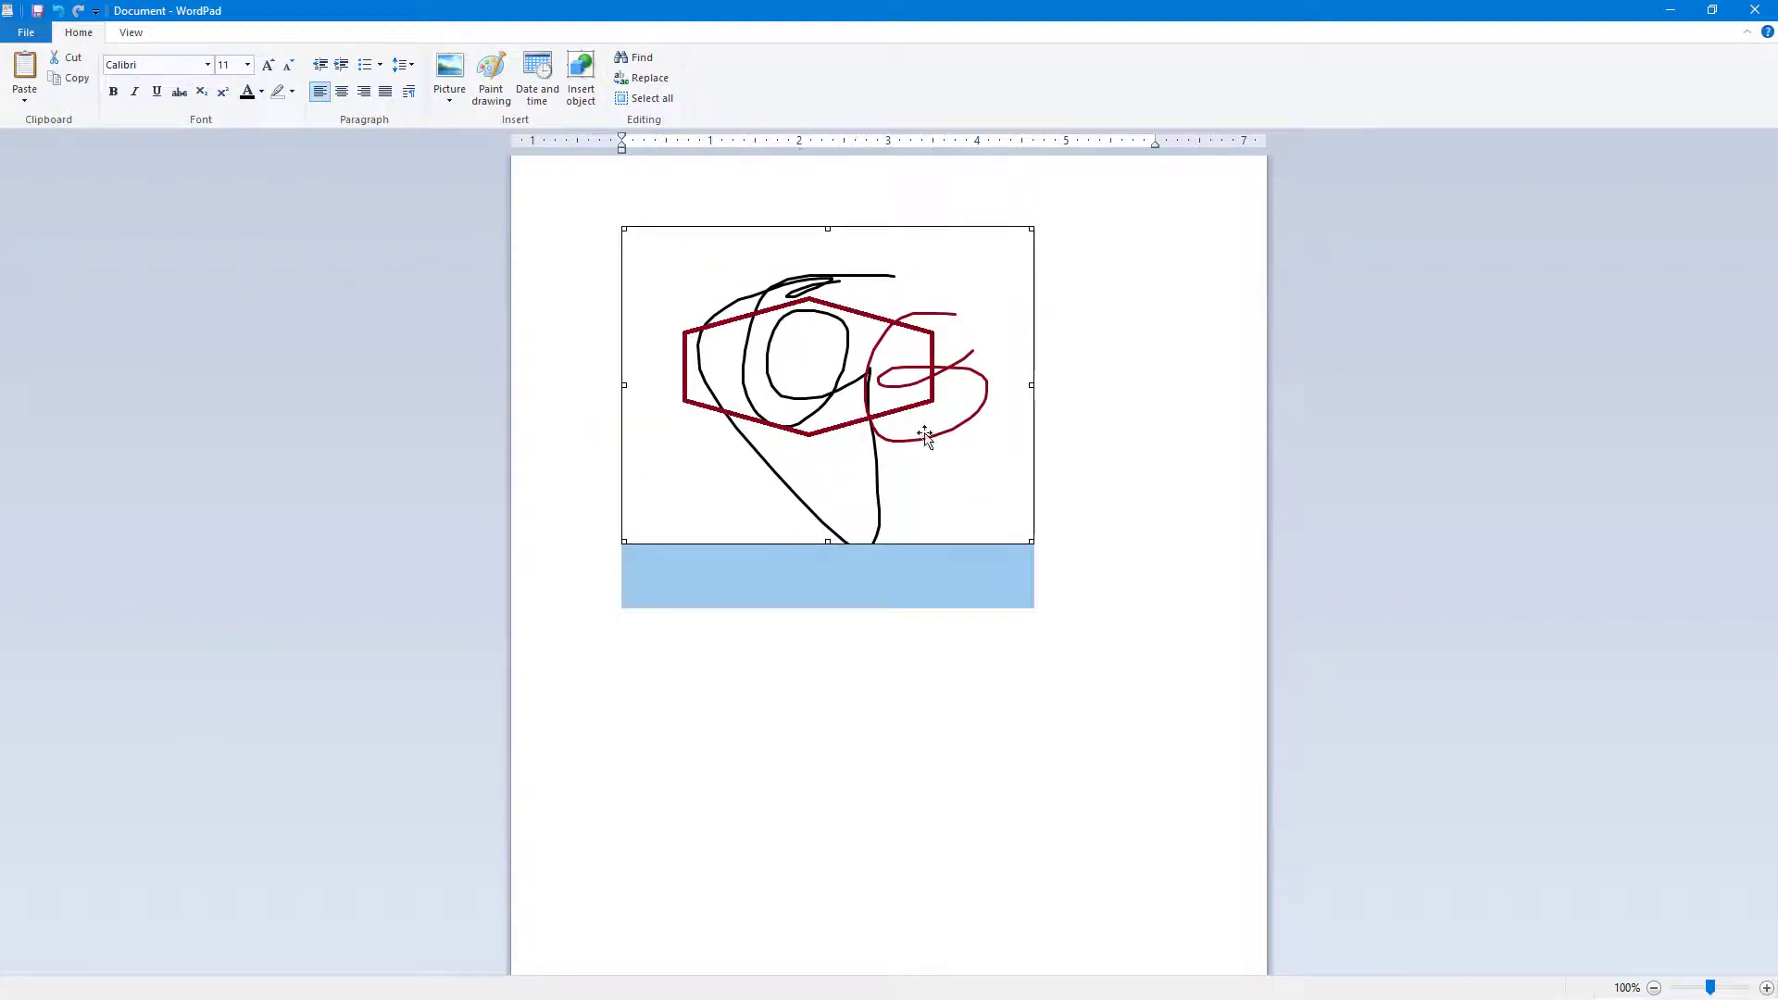
# Reopen the embedded drawing, add two black rounded rectangles, and return to the document.
pyautogui.doubleClick(826, 384)
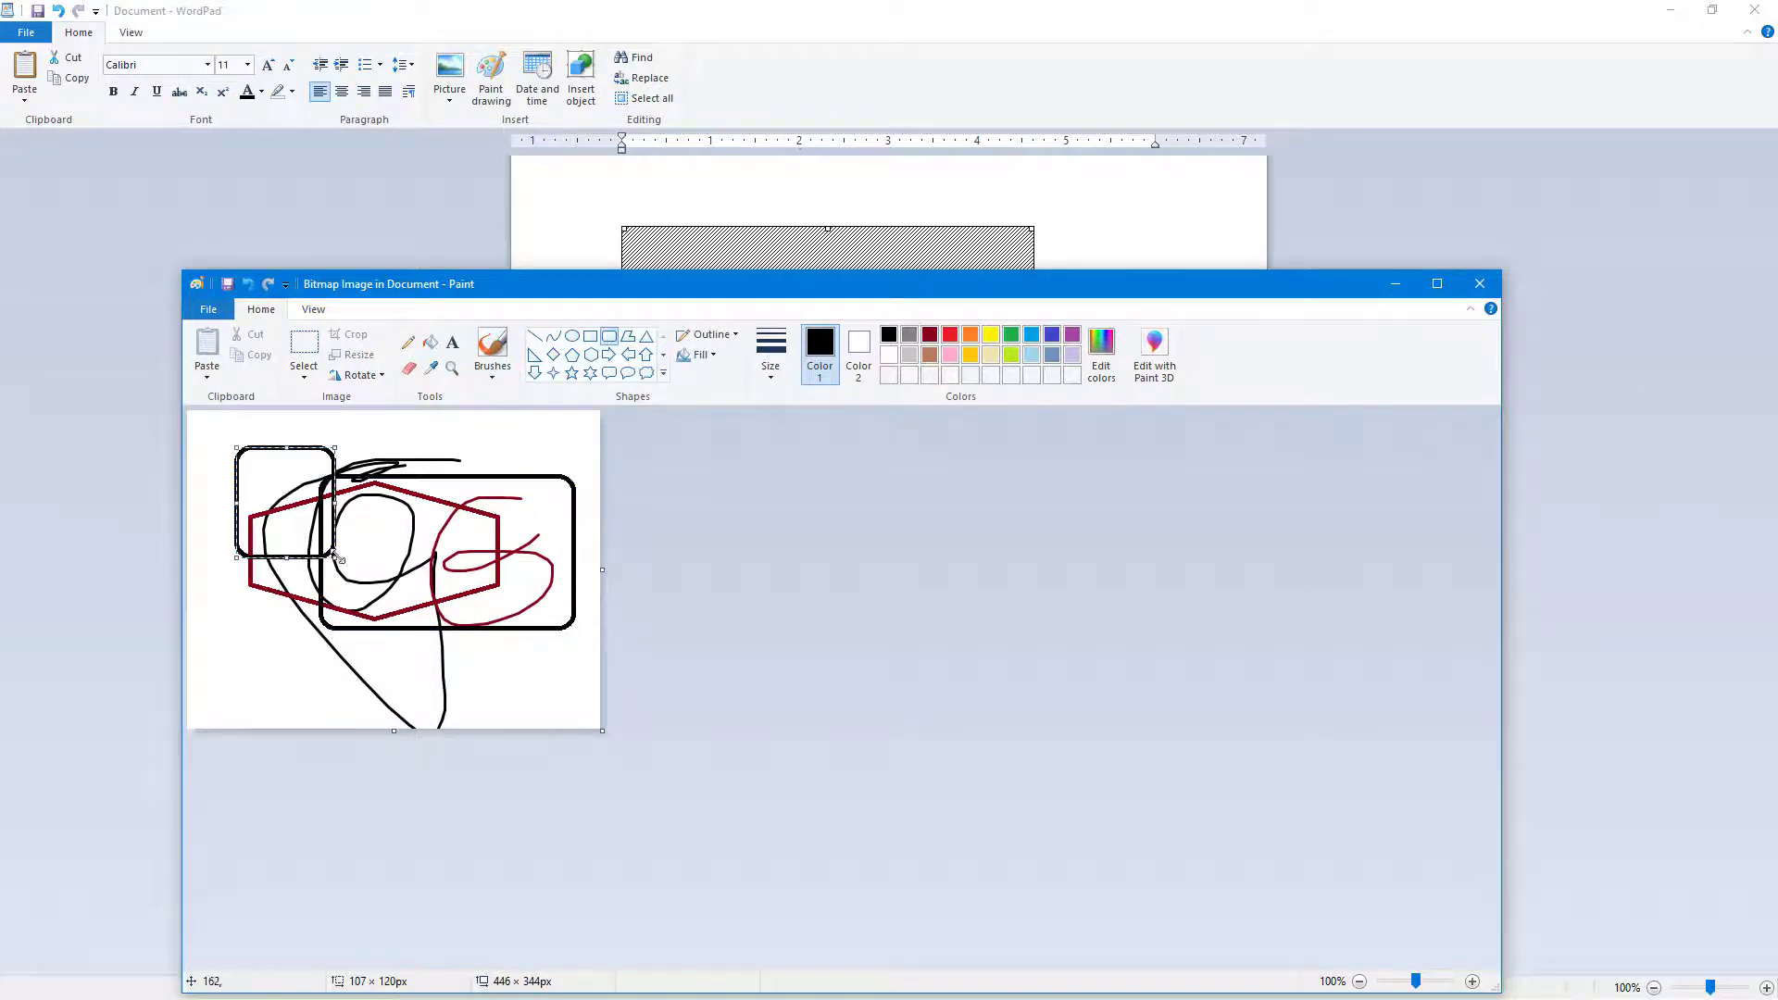
pyautogui.click(1478, 284)
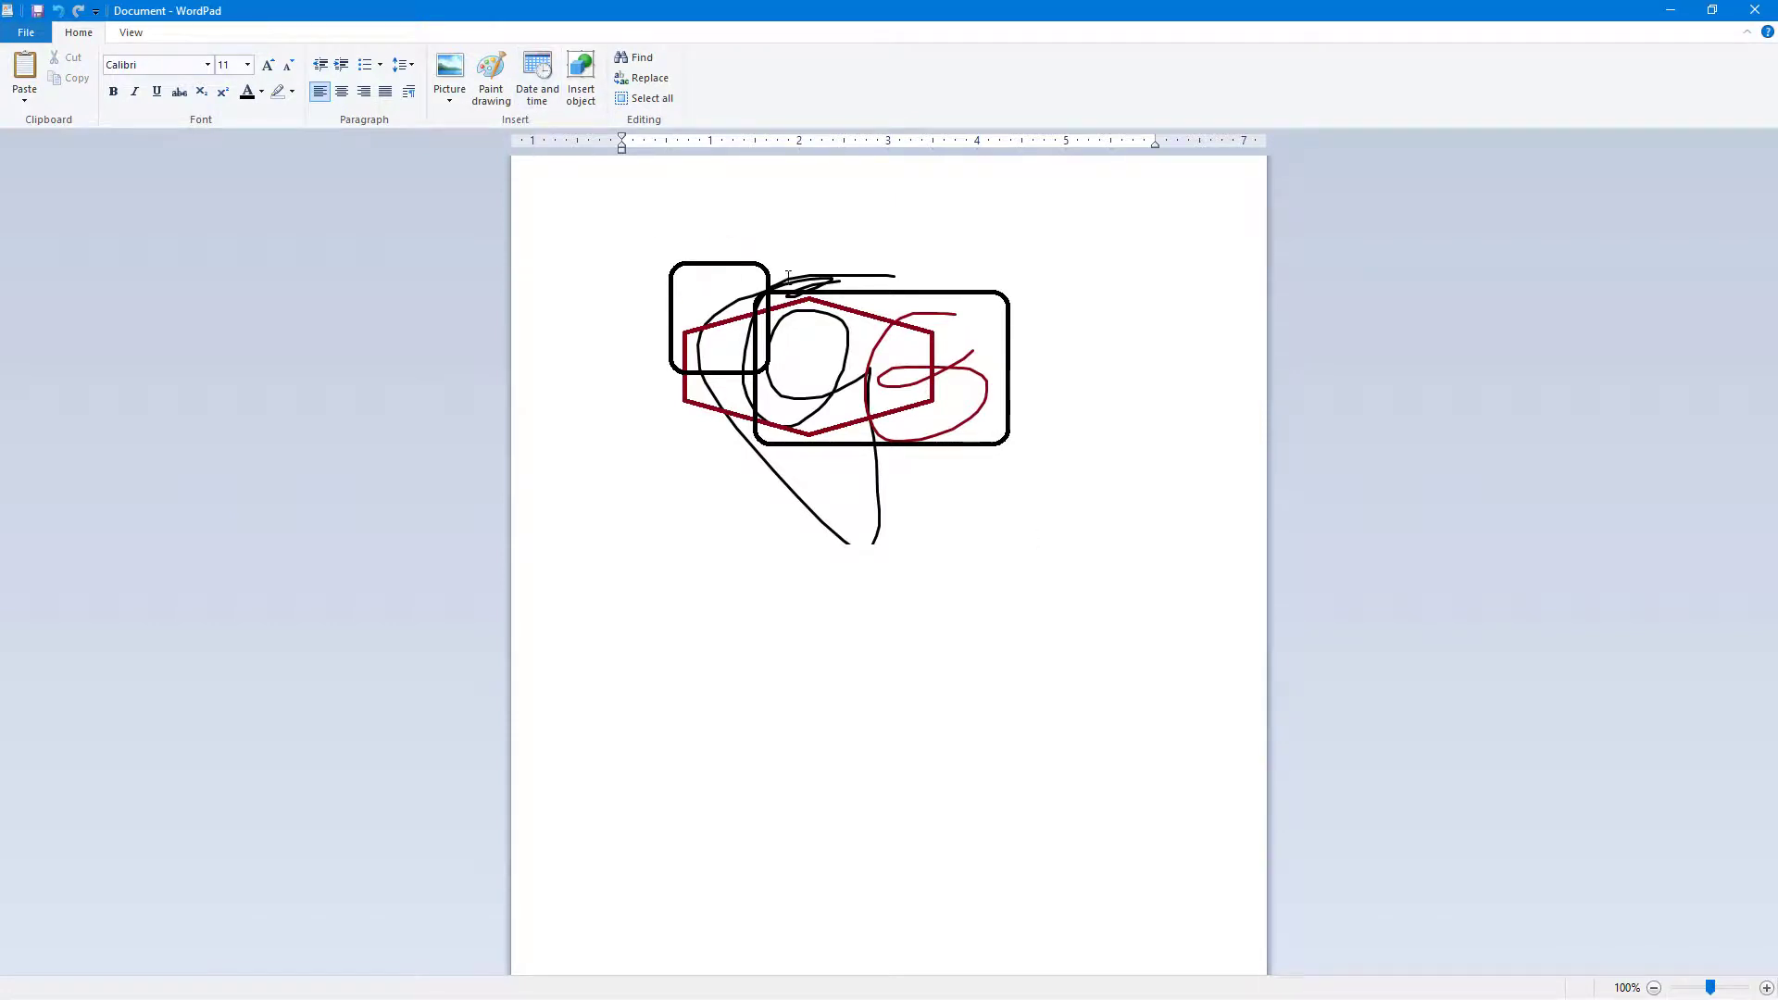
pyautogui.click(1033, 539)
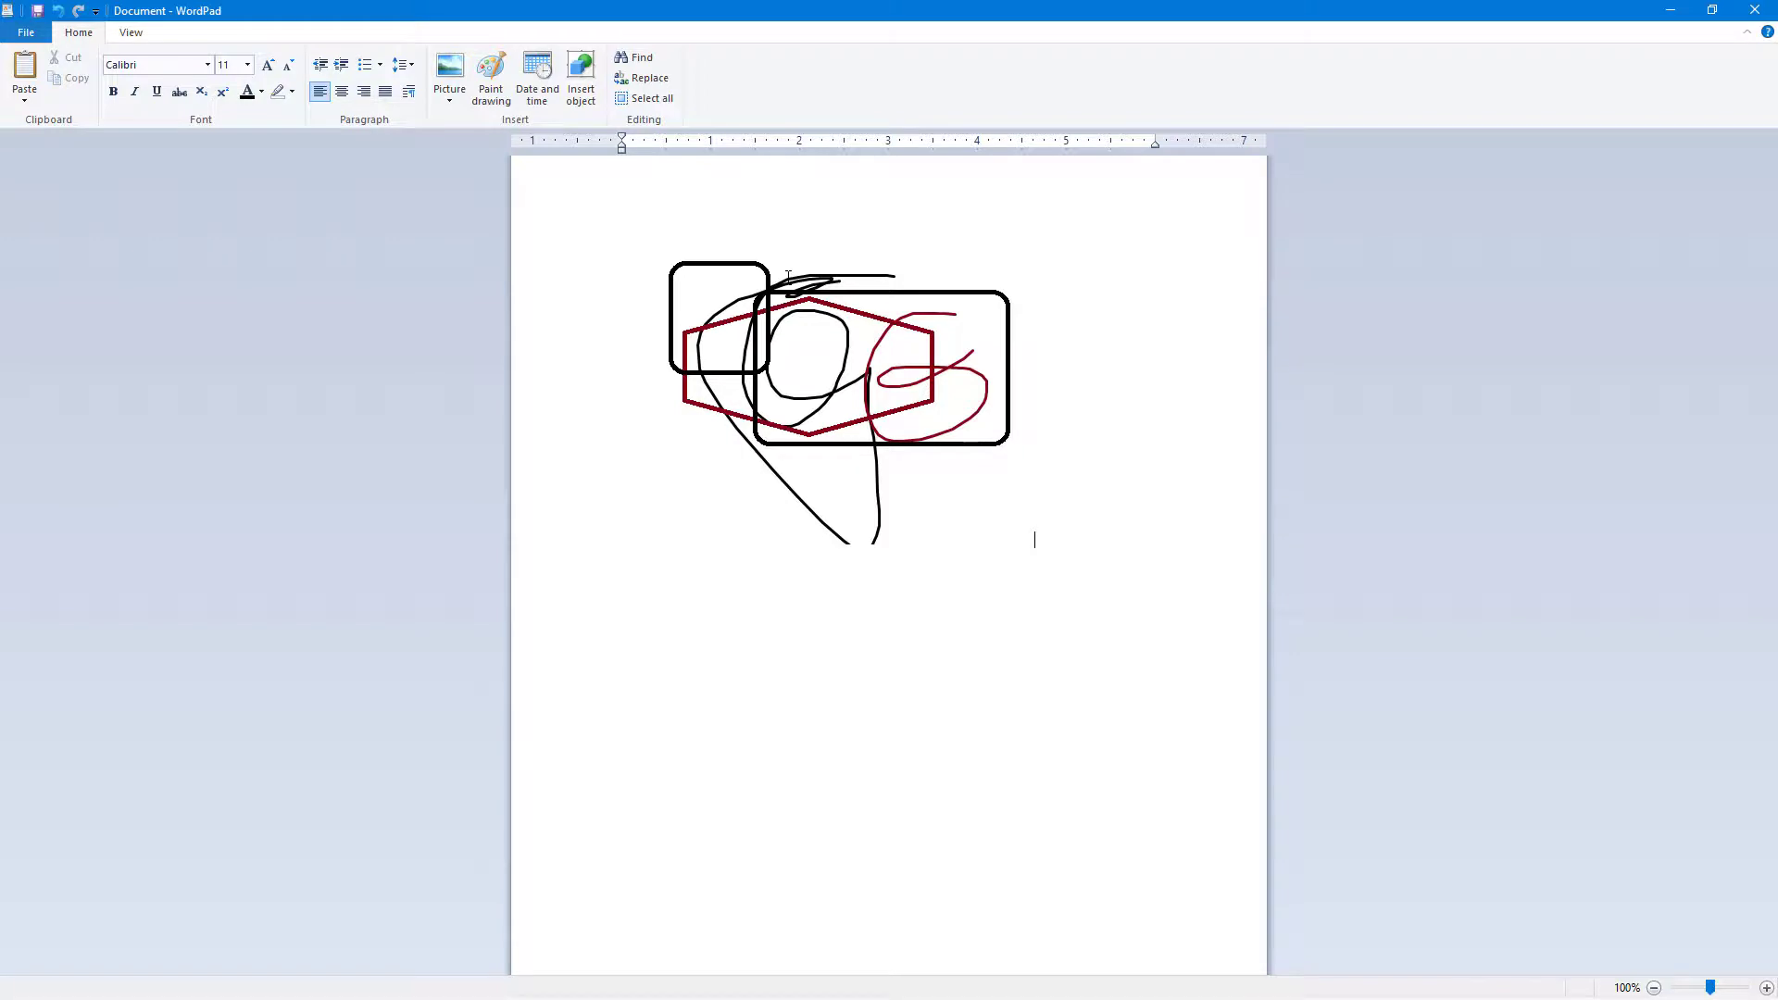